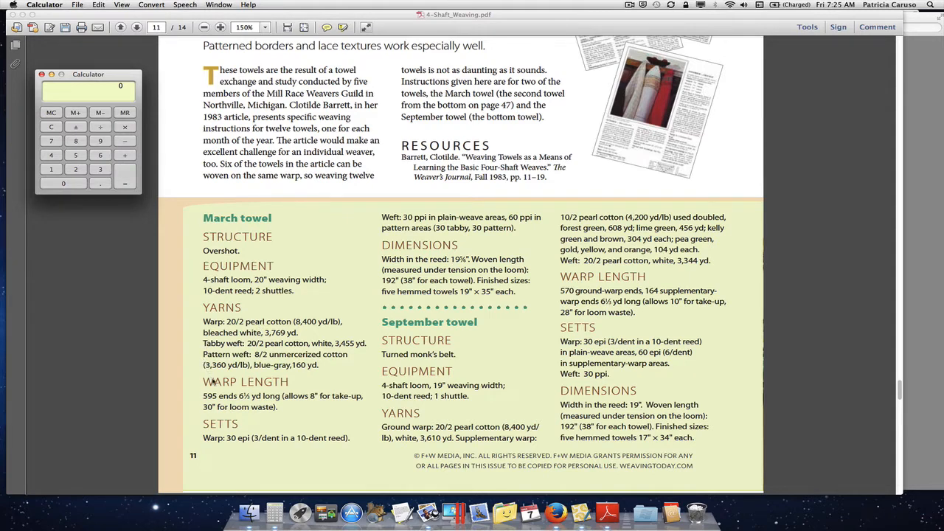
{"action": "mouse_move", "coordinate": [263, 430]}
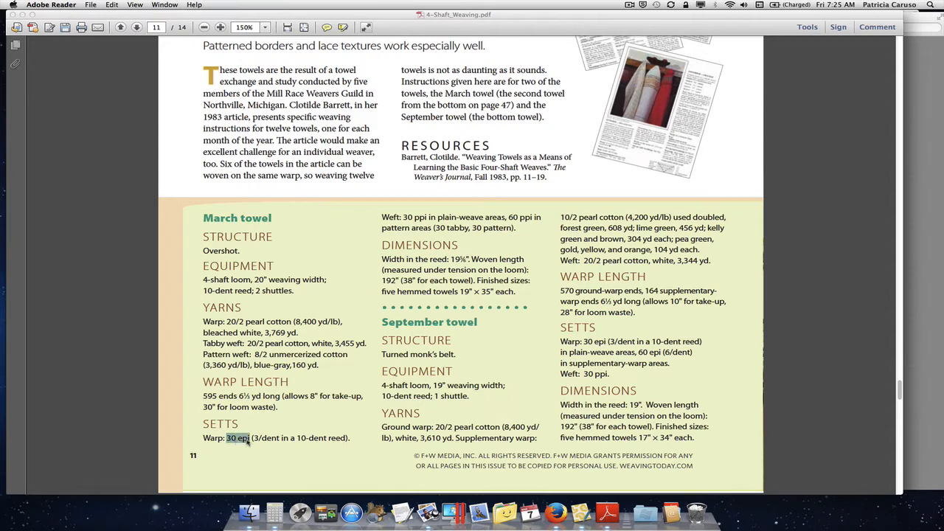
{"action": "mouse_move", "coordinate": [109, 124]}
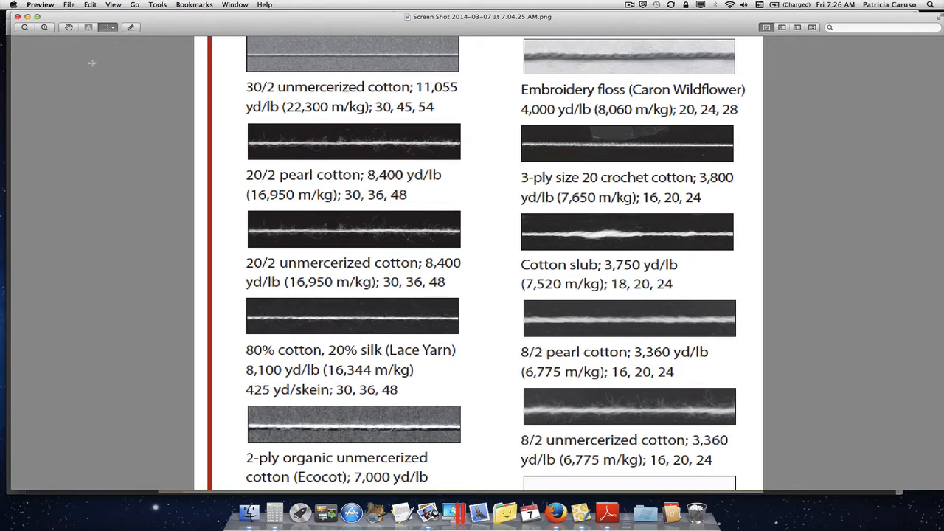
{"action": "mouse_move", "coordinate": [236, 159]}
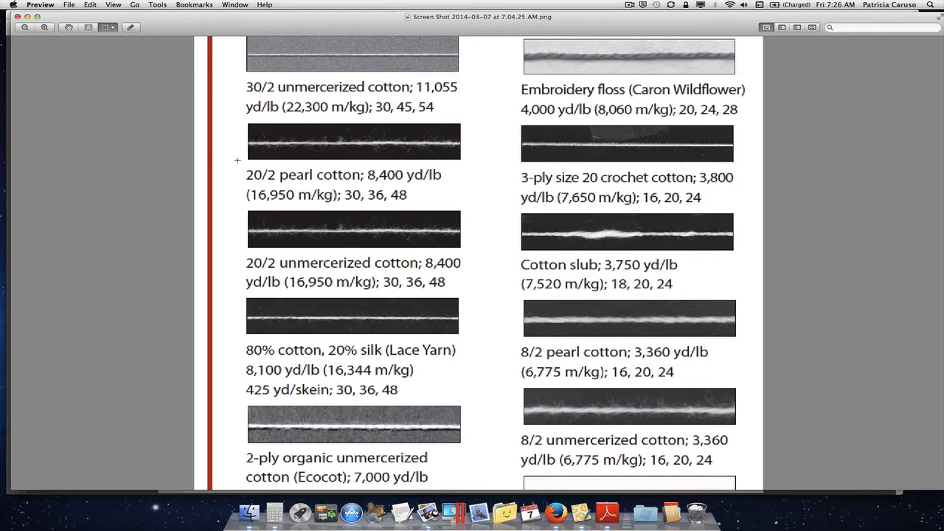
{"action": "mouse_move", "coordinate": [223, 199]}
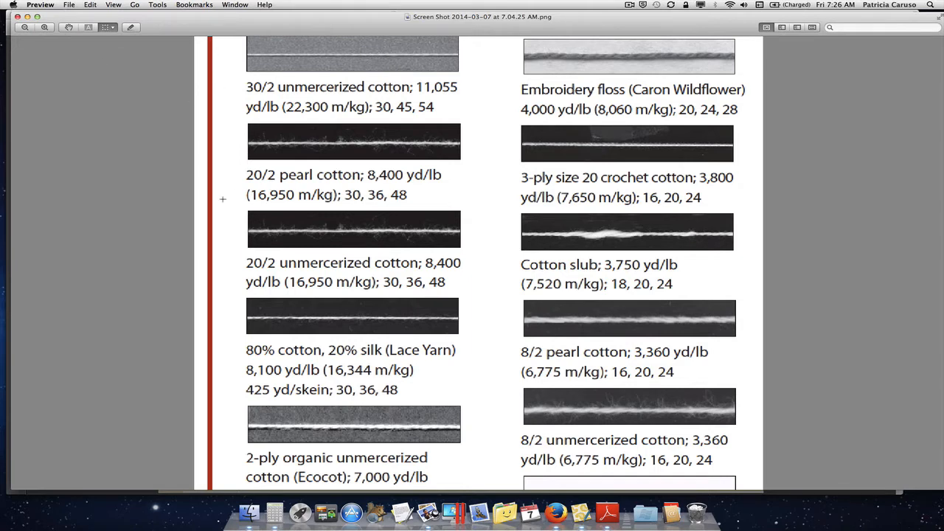
{"action": "mouse_move", "coordinate": [251, 142]}
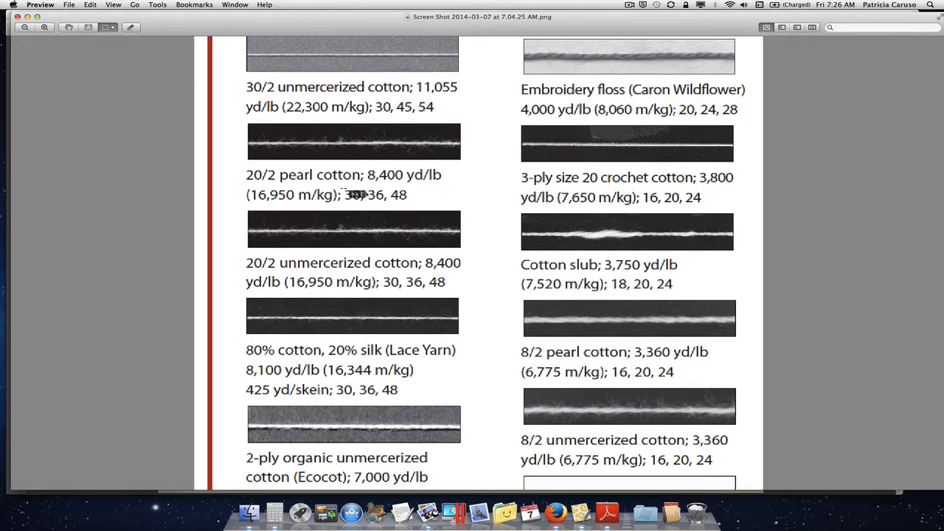
- Select the 20/2 pearl cotton sett figures (30, 36, 48) on the yarn chart
{"action": "double_click", "coordinate": [372, 195]}
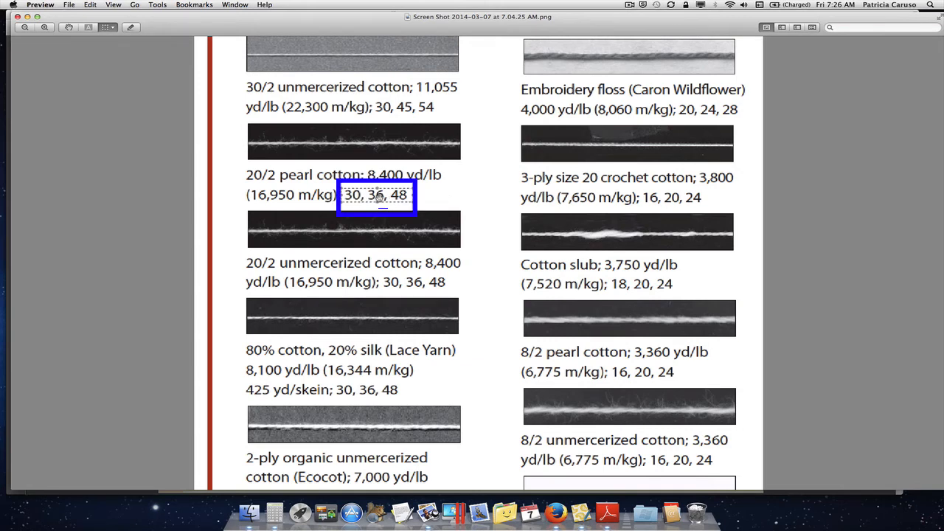
{"action": "mouse_move", "coordinate": [437, 192]}
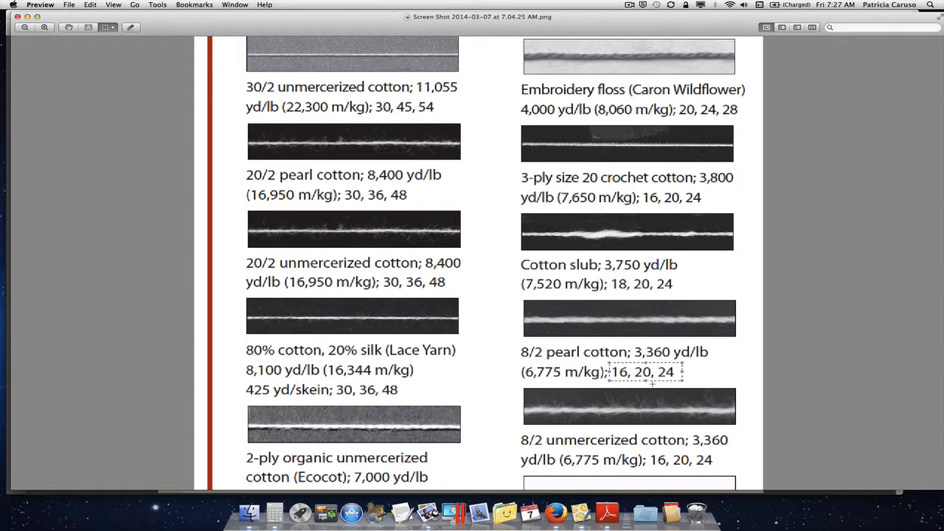
{"action": "mouse_move", "coordinate": [411, 251]}
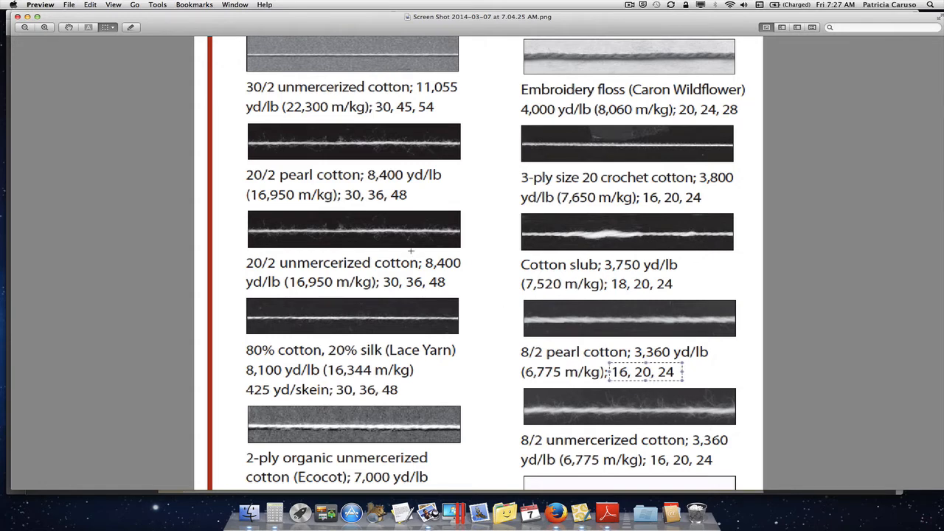
{"action": "mouse_move", "coordinate": [627, 331]}
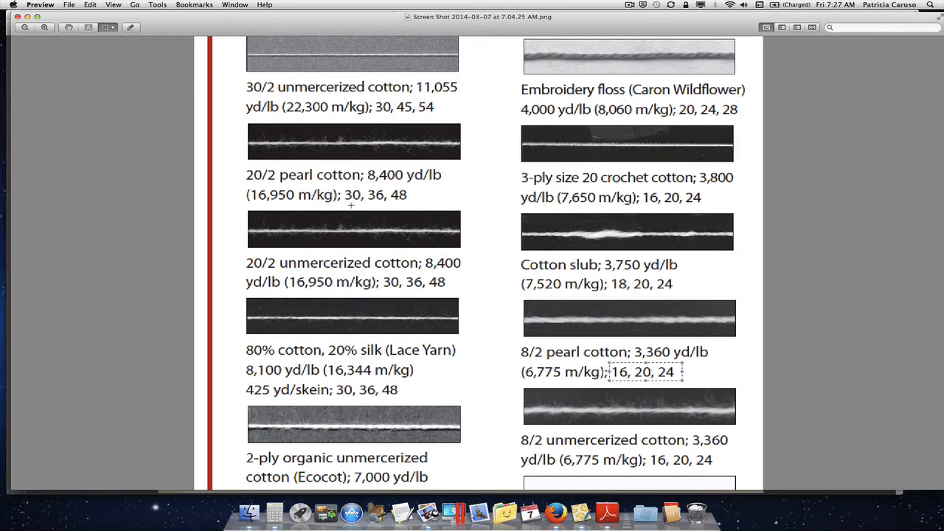
{"action": "mouse_move", "coordinate": [770, 331]}
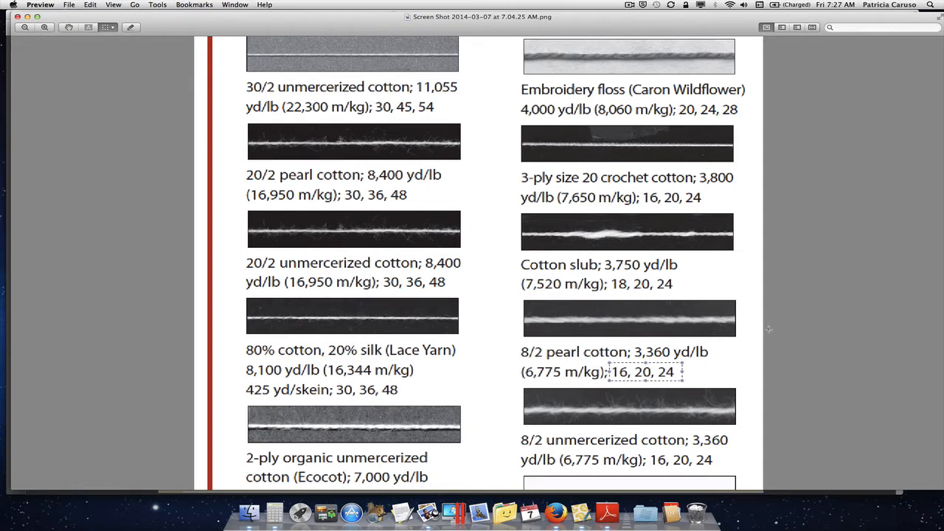
{"action": "mouse_move", "coordinate": [770, 308]}
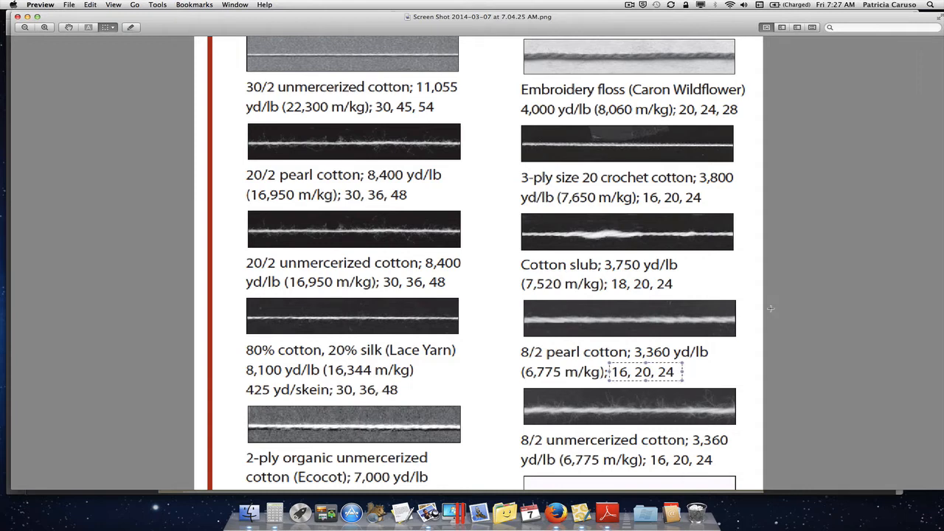
{"action": "mouse_move", "coordinate": [362, 148]}
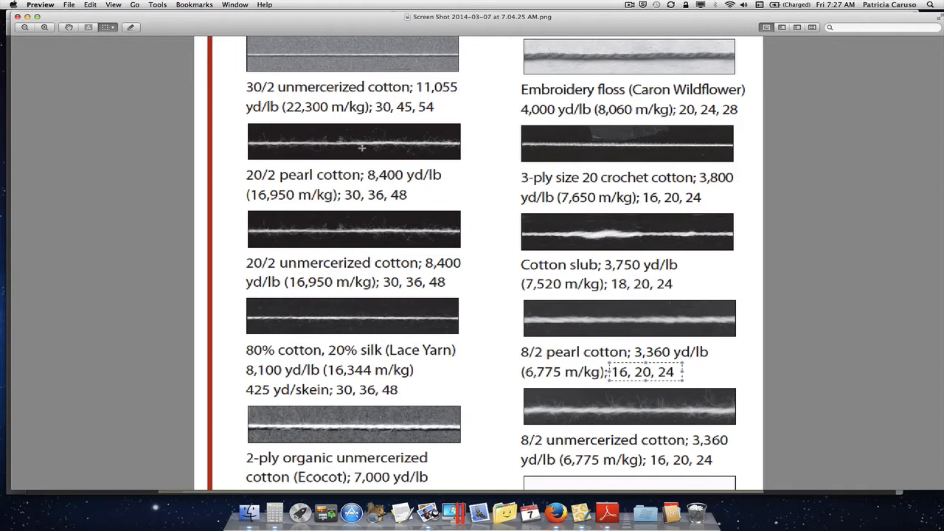
{"action": "mouse_move", "coordinate": [267, 65]}
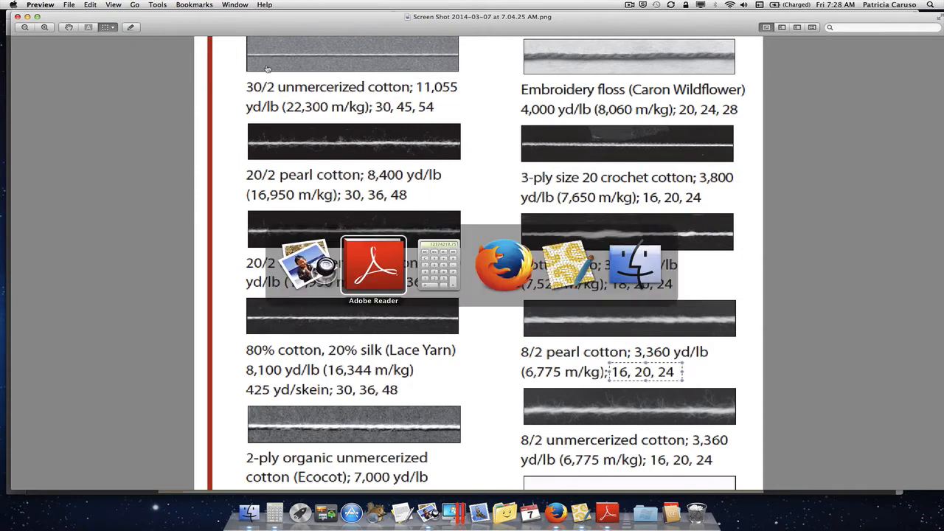
- With Calculator over the article, divide the highlighted 595 warp ends by 16 to get 37.1875
{"action": "left_click", "coordinate": [373, 265]}
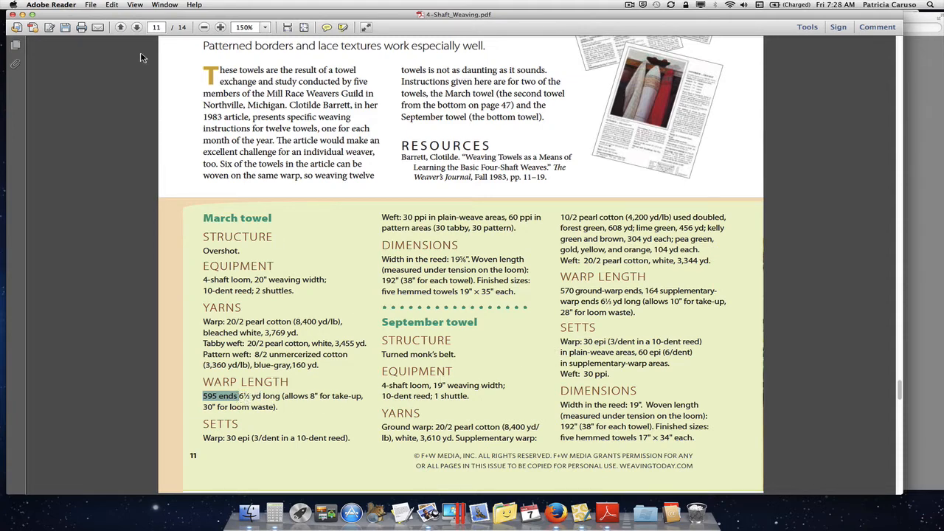
{"action": "mouse_move", "coordinate": [125, 14]}
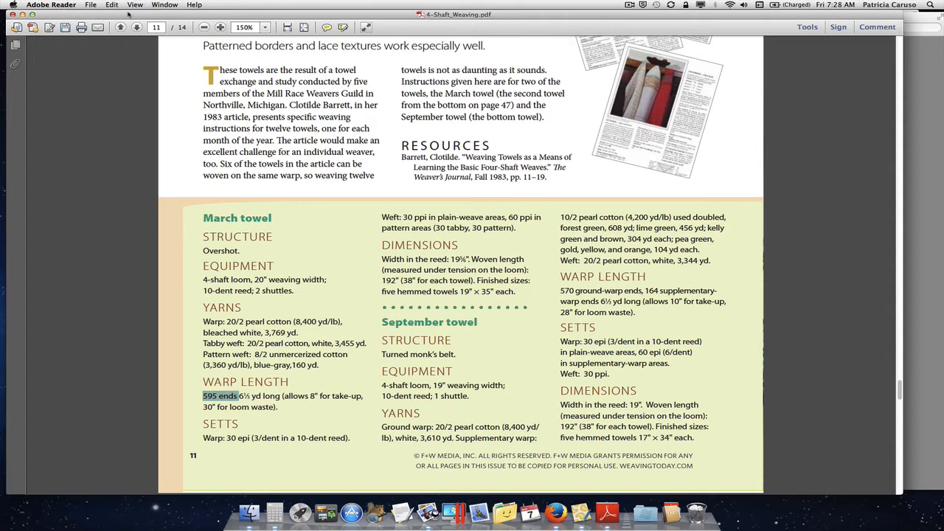
{"action": "left_click", "coordinate": [275, 510]}
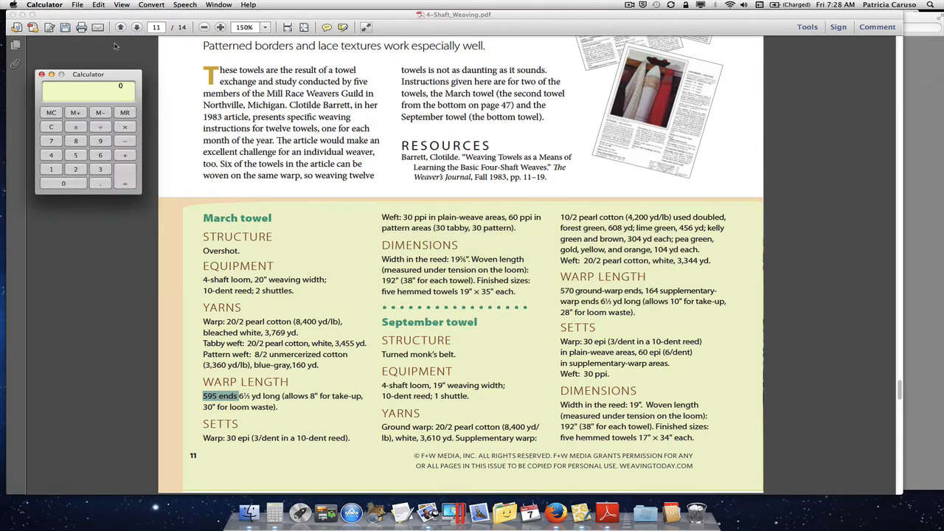
{"action": "left_click_drag", "start_coordinate": [89, 73], "coordinate": [282, 186]}
{"action": "type", "text": "59"}
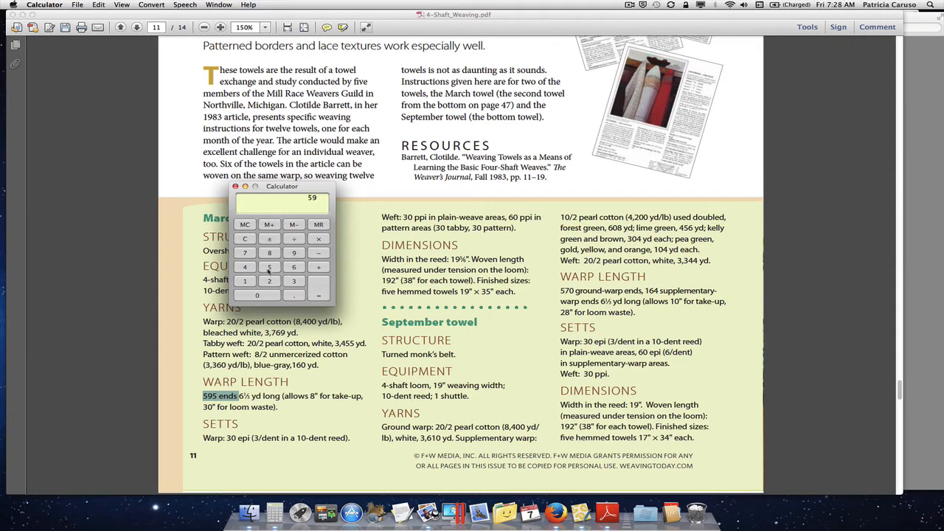
{"action": "left_click", "coordinate": [269, 265]}
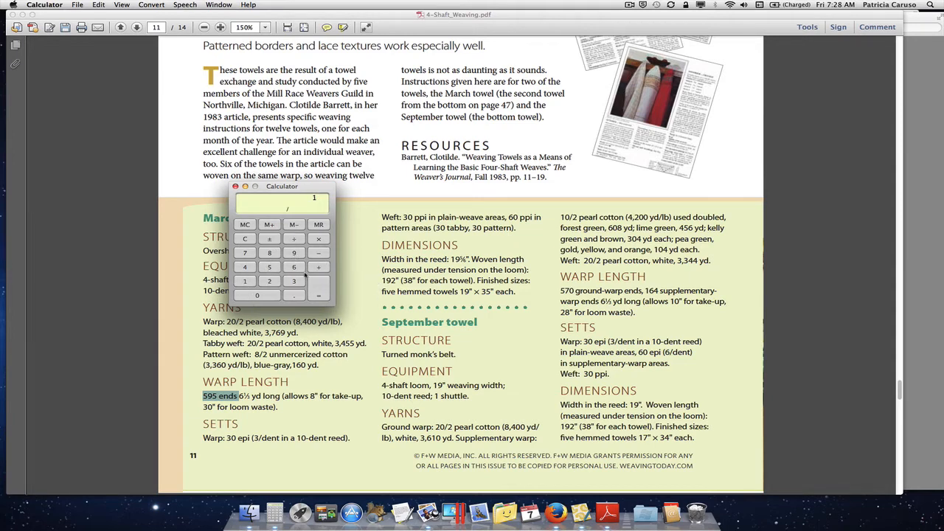
{"action": "left_click", "coordinate": [293, 266]}
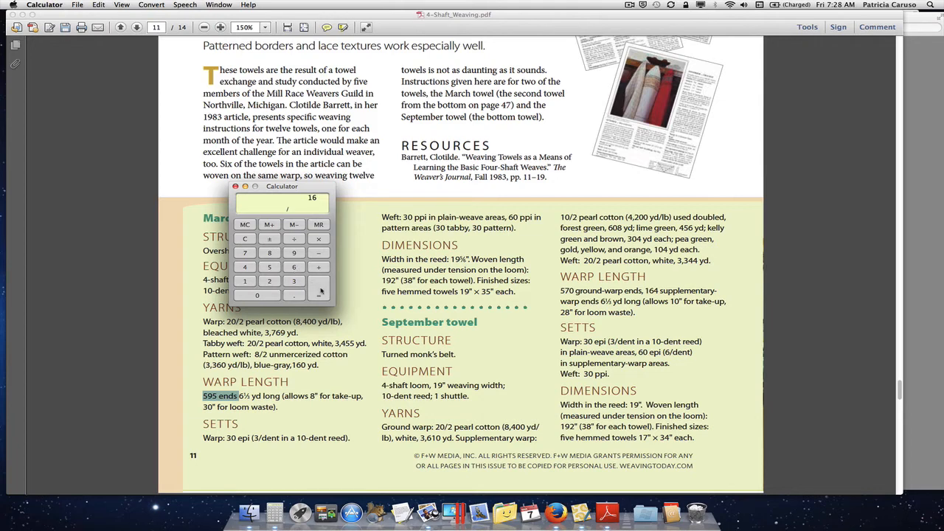
{"action": "left_click", "coordinate": [319, 295]}
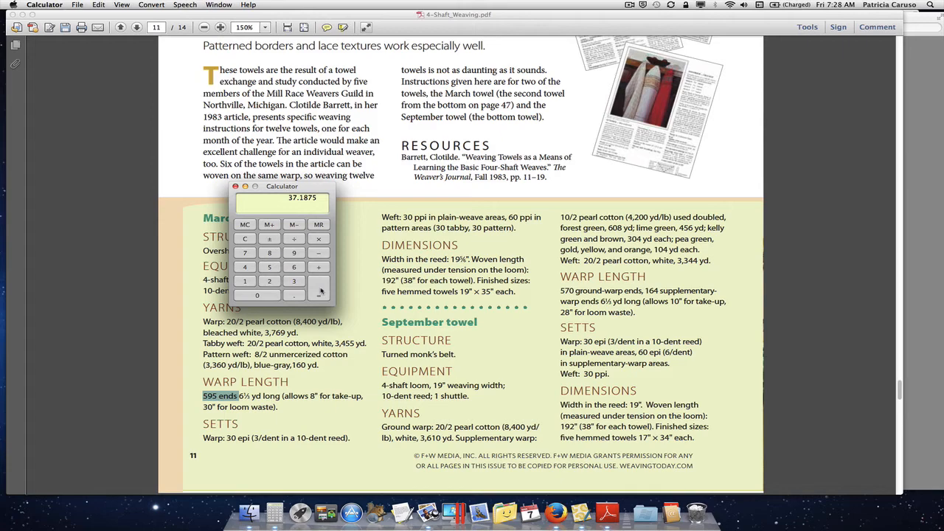
{"action": "mouse_move", "coordinate": [313, 264]}
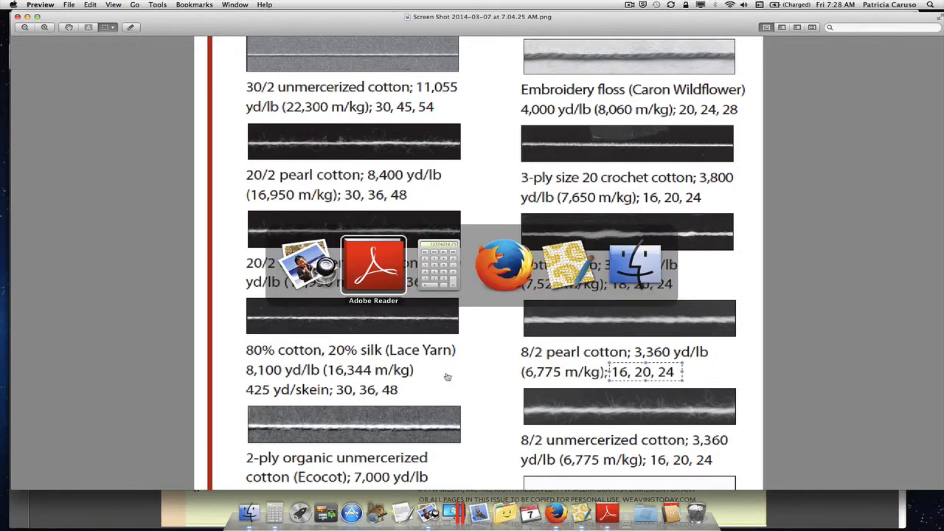
{"action": "mouse_move", "coordinate": [440, 266]}
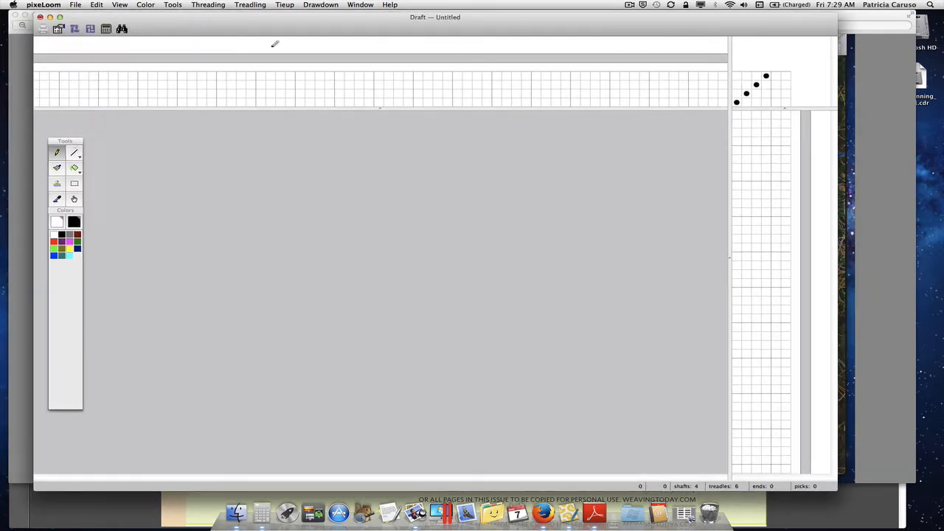
{"action": "mouse_move", "coordinate": [295, 27]}
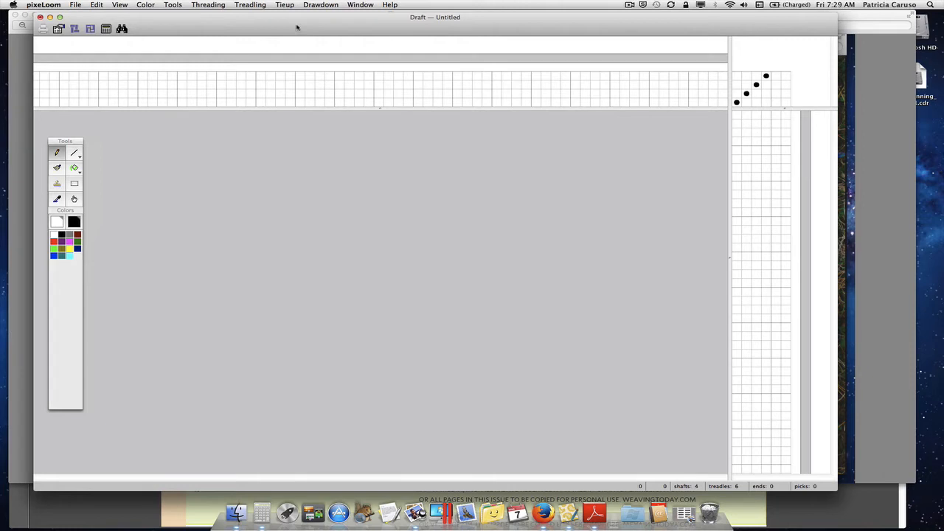
{"action": "mouse_move", "coordinate": [217, 24]}
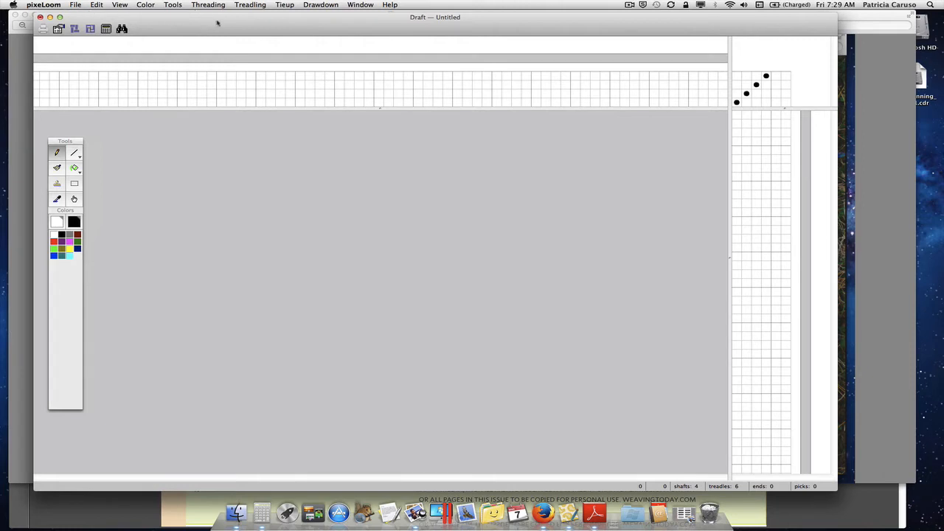
{"action": "mouse_move", "coordinate": [197, 29]}
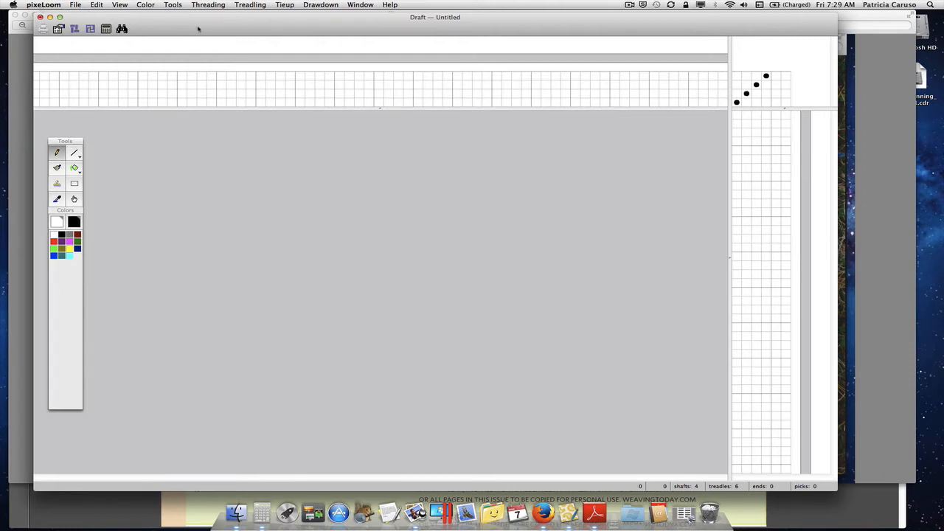
- Start the Project Planner from the utilities menu and enter a finished width of 18 in
{"action": "left_click", "coordinate": [172, 5]}
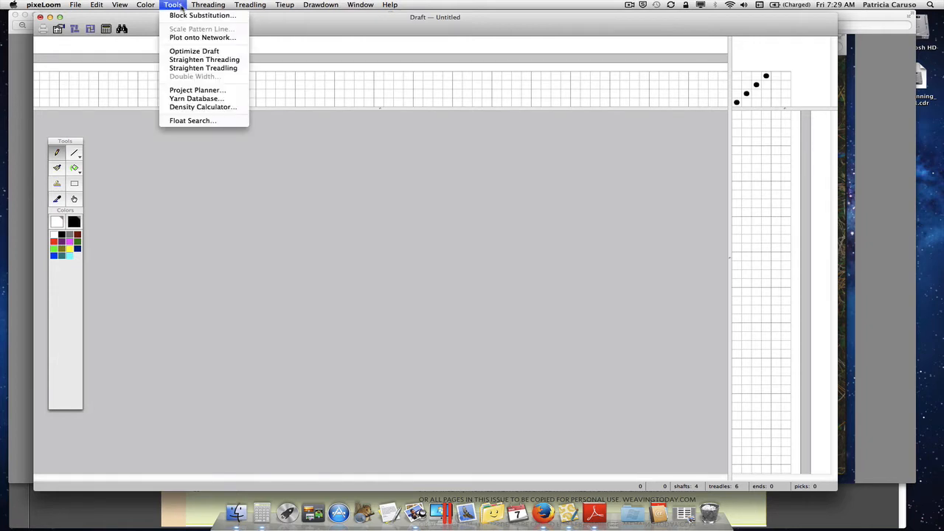
{"action": "left_click", "coordinate": [198, 90]}
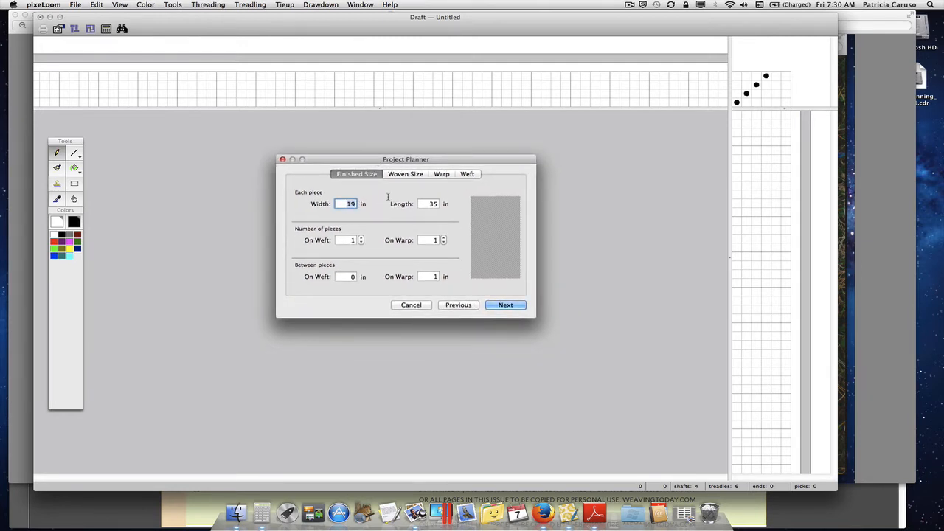
{"action": "type", "text": "18"}
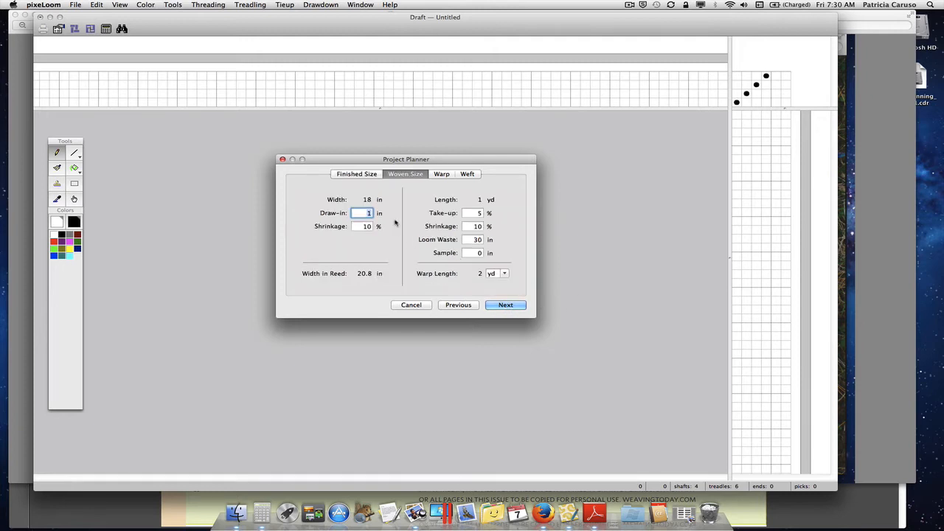
{"action": "mouse_move", "coordinate": [363, 277]}
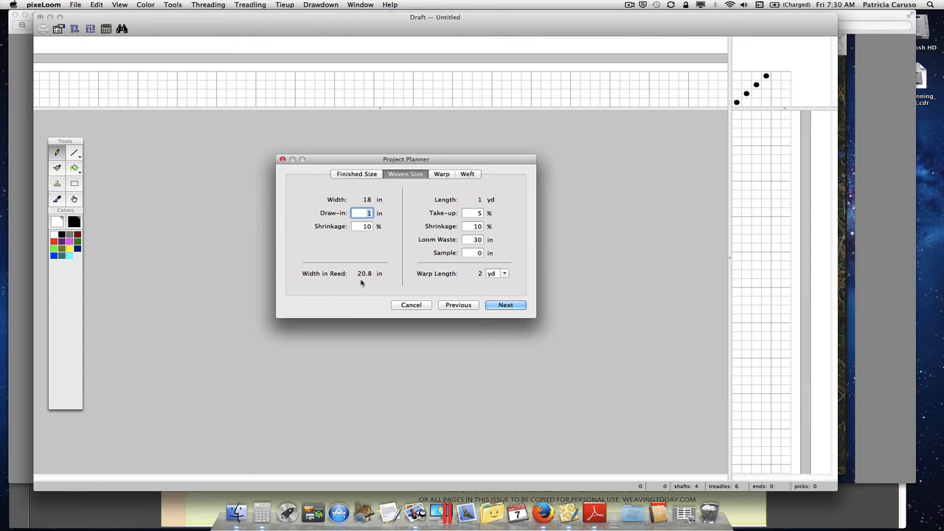
{"action": "mouse_move", "coordinate": [456, 302]}
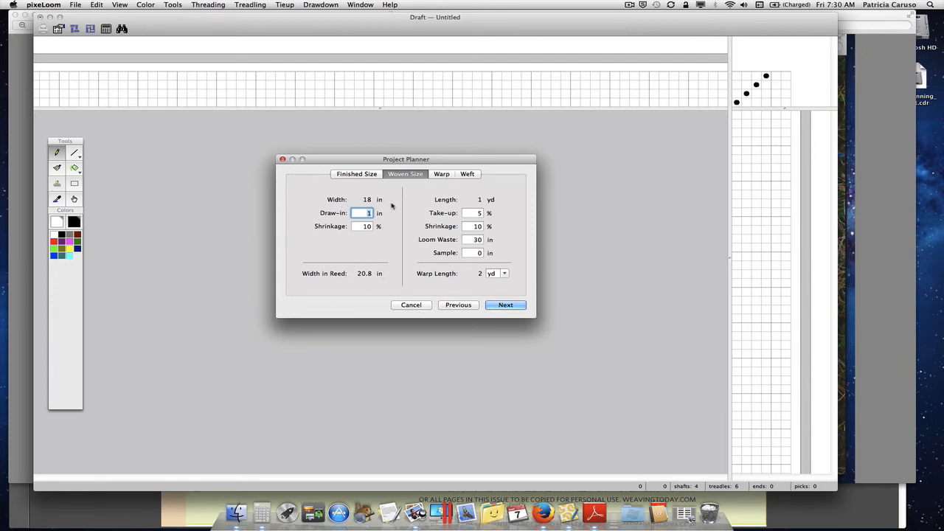
- Accept the 17 in woven width with 19.7 in in the reed and continue to the Warp step
{"action": "left_click", "coordinate": [458, 304]}
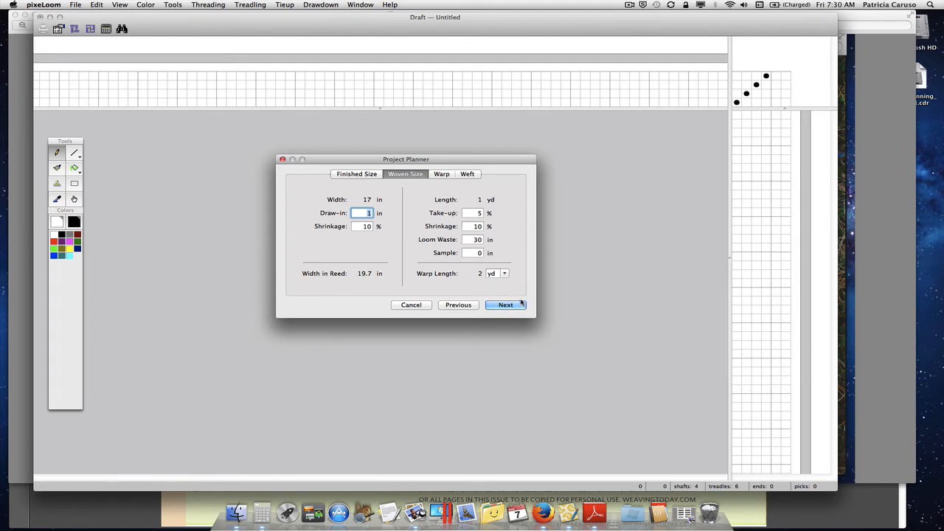
{"action": "left_click", "coordinate": [441, 174]}
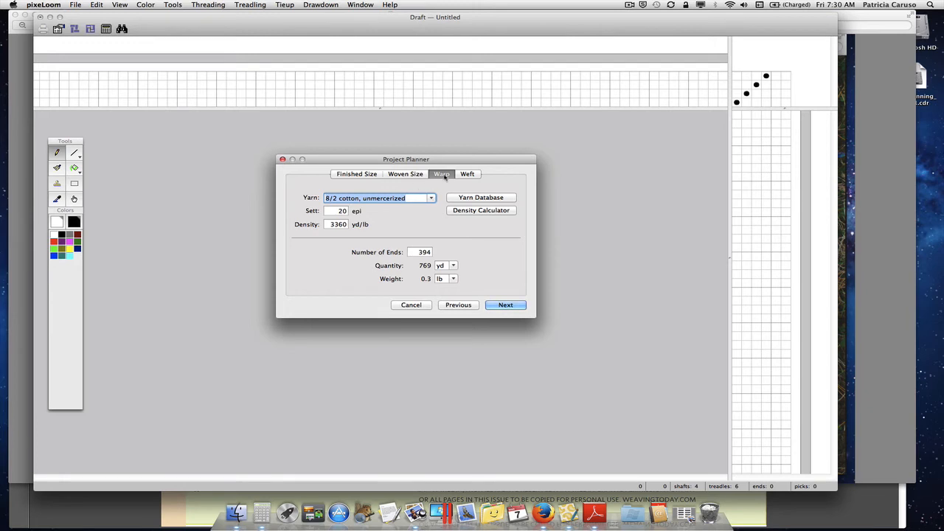
- Set the warp yarn to 8/2 cotton, mercerized at a sett of 16 epi and continue to Weft
{"action": "left_click", "coordinate": [430, 198]}
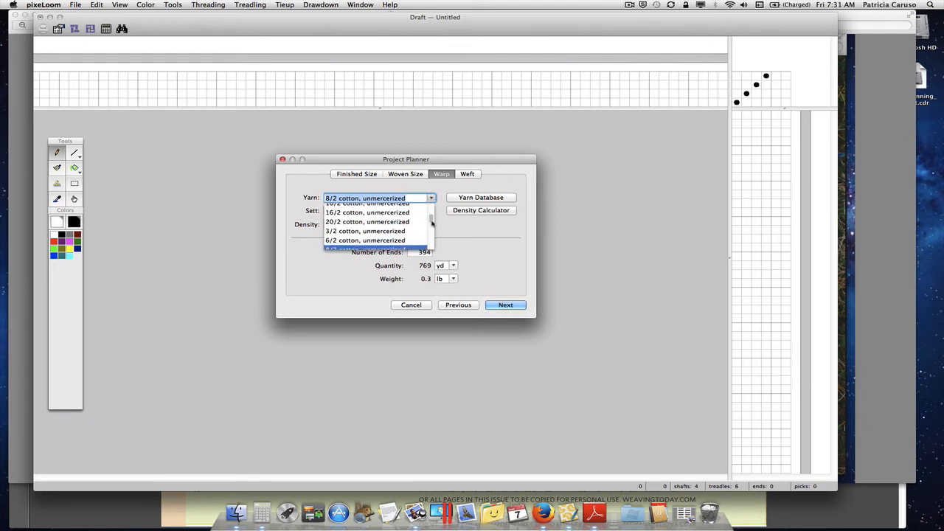
{"action": "scroll", "scroll_direction": "down", "scroll_amount": 3}
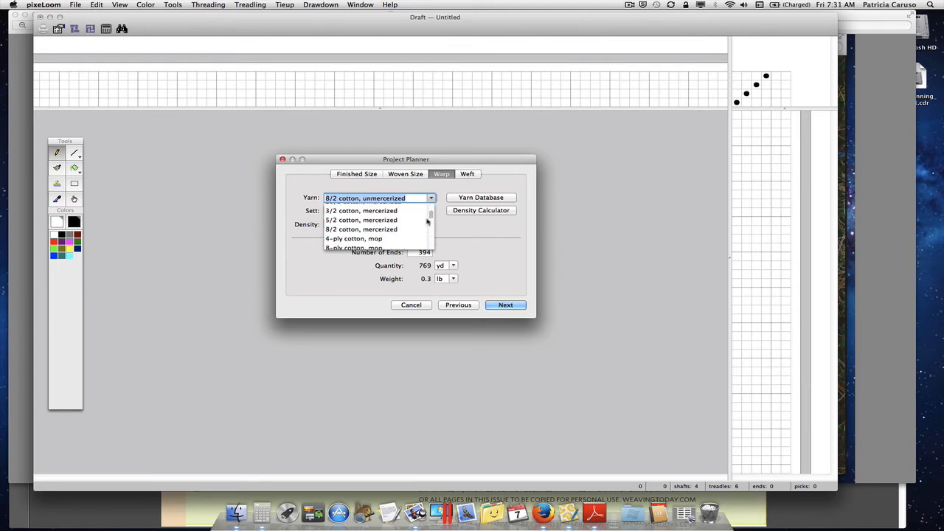
{"action": "left_click", "coordinate": [362, 229]}
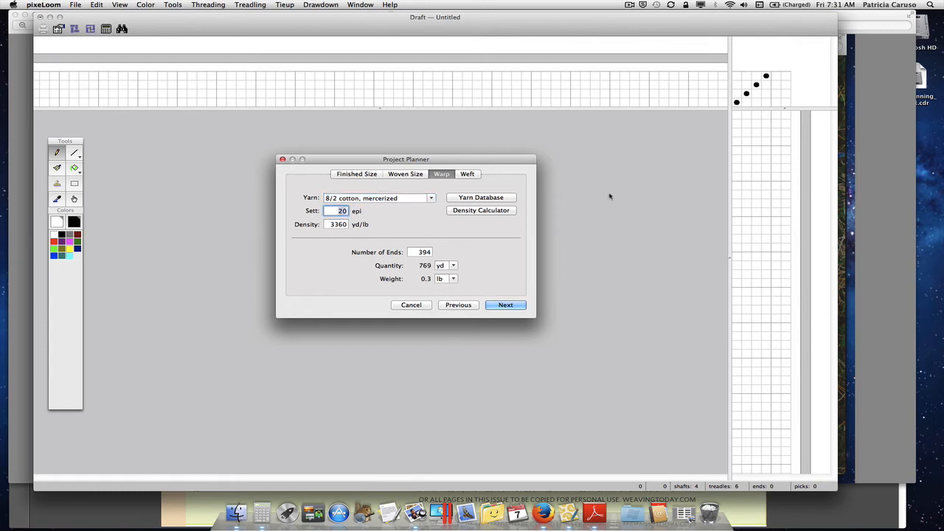
{"action": "type", "text": "16"}
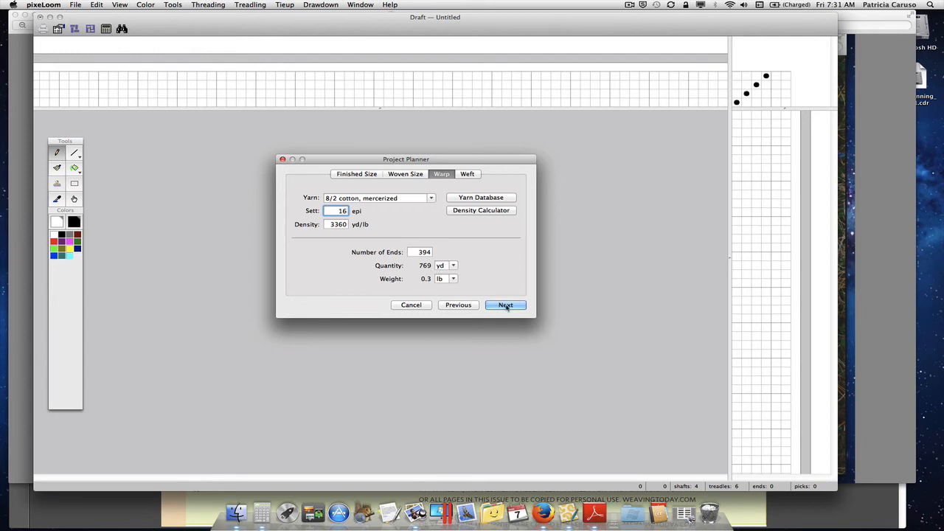
{"action": "left_click", "coordinate": [504, 304]}
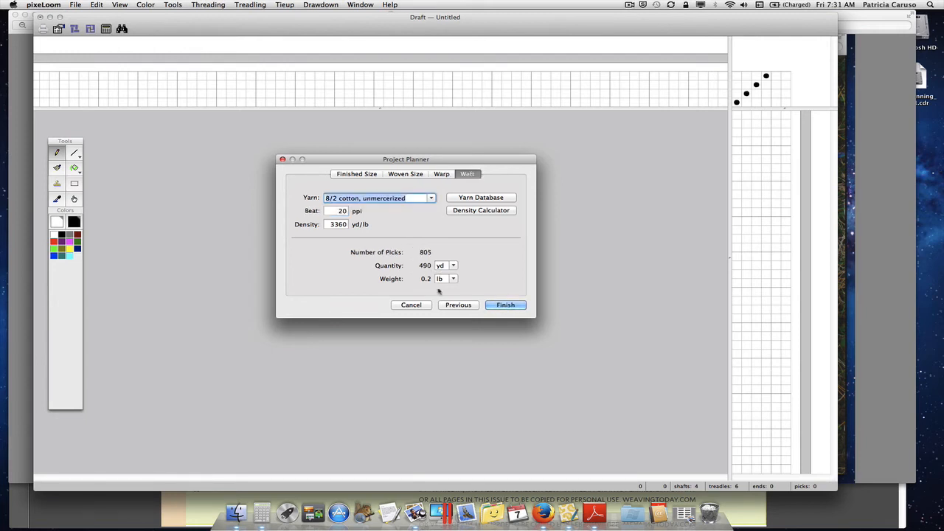
- Set the weft yarn to 8/2 cotton, mercerized at a beat of 16 ppi and finish the plan
{"action": "left_click", "coordinate": [431, 197]}
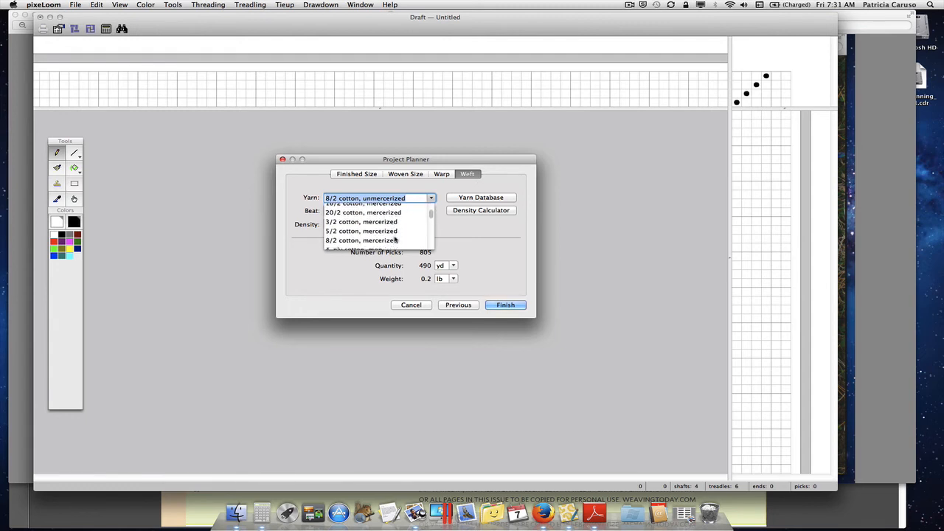
{"action": "left_click", "coordinate": [361, 239]}
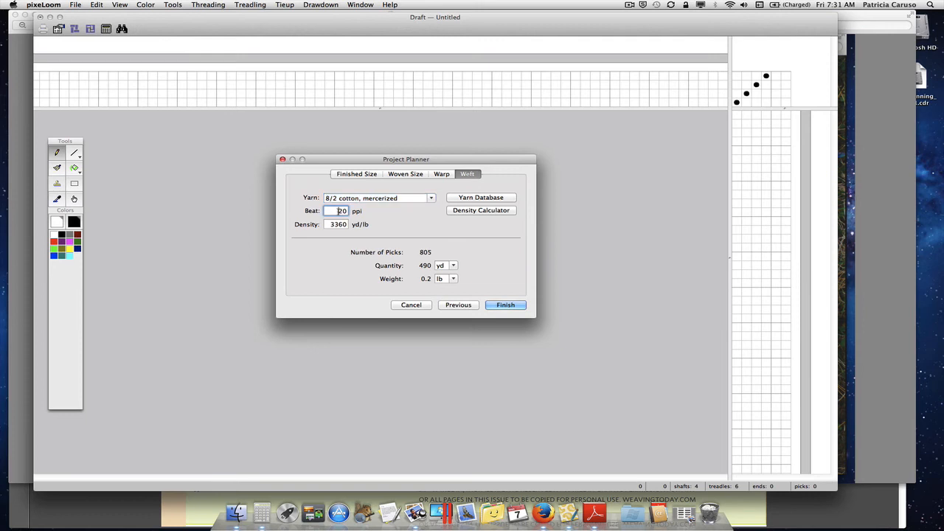
{"action": "type", "text": "16"}
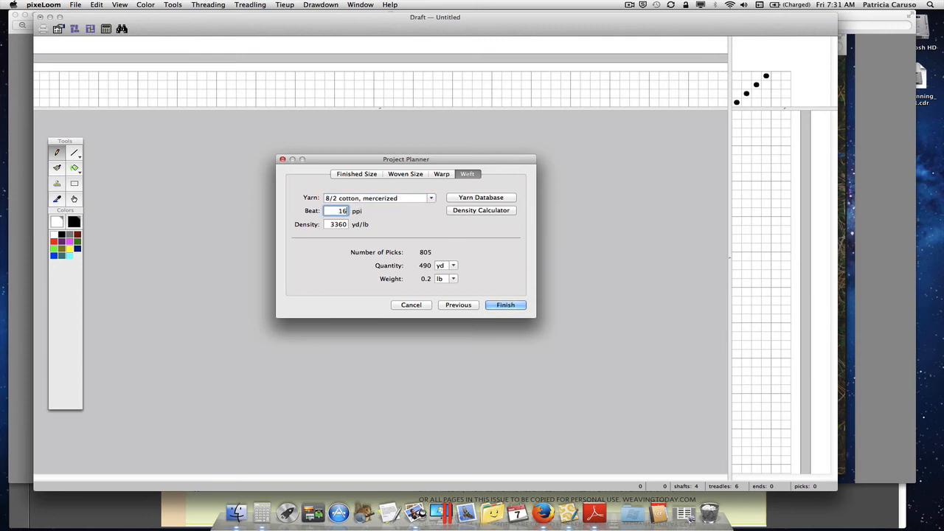
{"action": "left_click", "coordinate": [504, 304]}
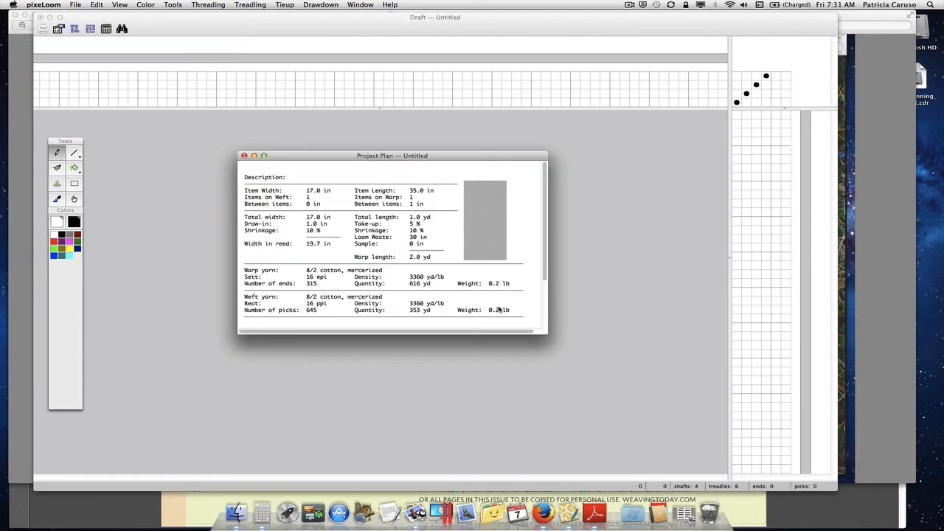
- Drag the Project Plan window showing 315 warp ends up to the top of the screen
{"action": "left_click_drag", "start_coordinate": [392, 156], "coordinate": [386, 120]}
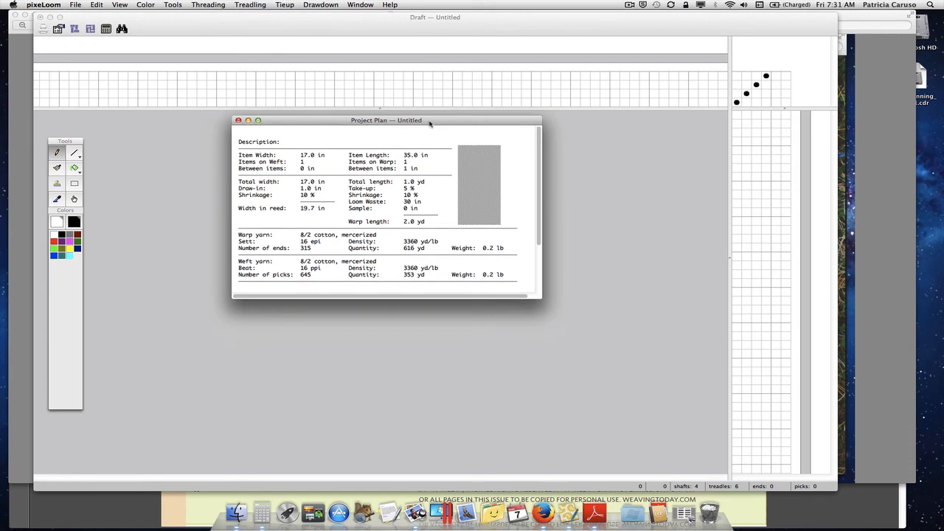
{"action": "left_click_drag", "start_coordinate": [387, 120], "coordinate": [347, 30]}
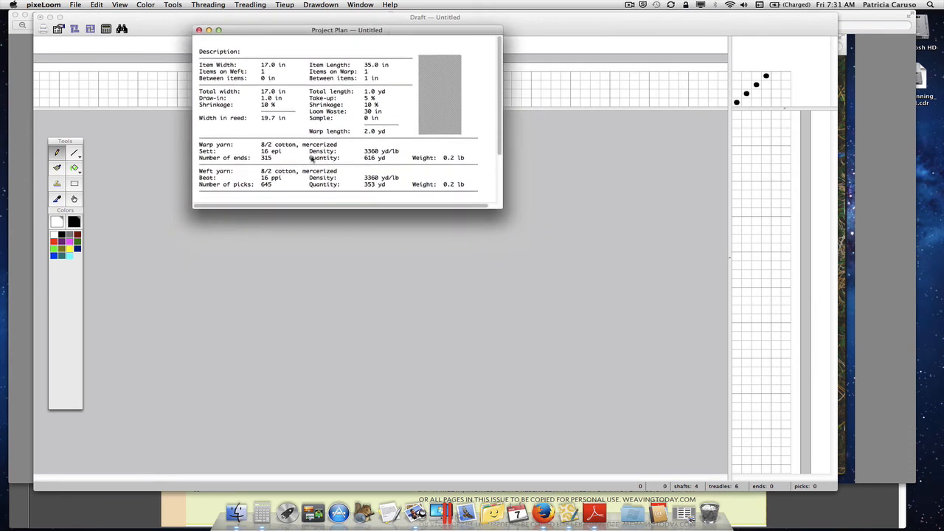
{"action": "mouse_move", "coordinate": [243, 152]}
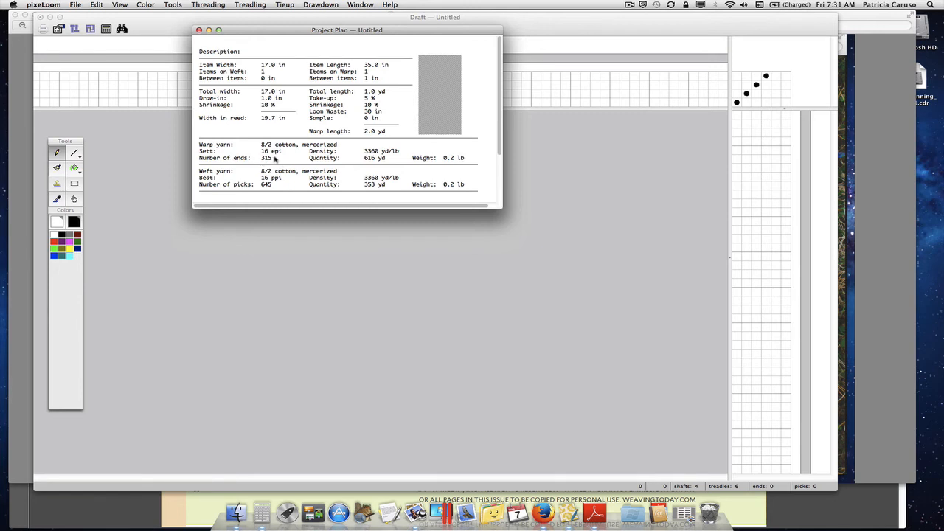
{"action": "mouse_move", "coordinate": [283, 195]}
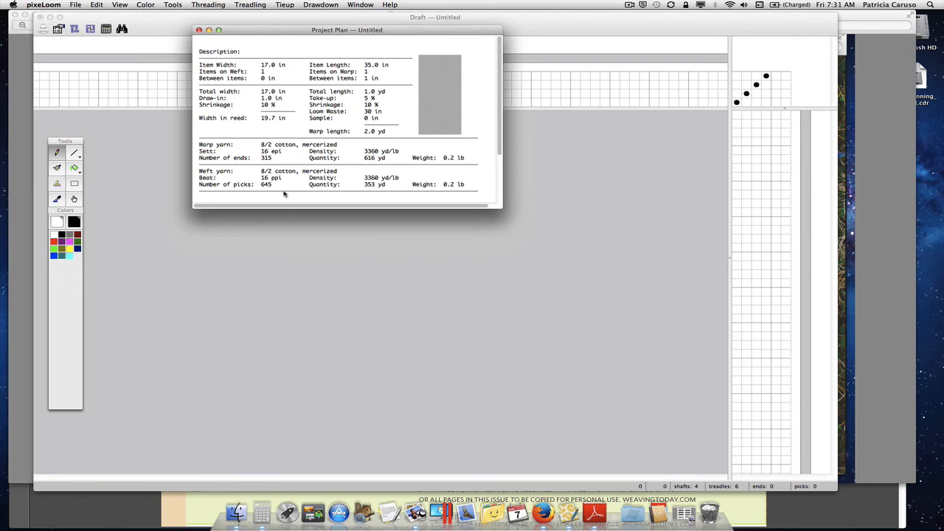
{"action": "mouse_move", "coordinate": [357, 318]}
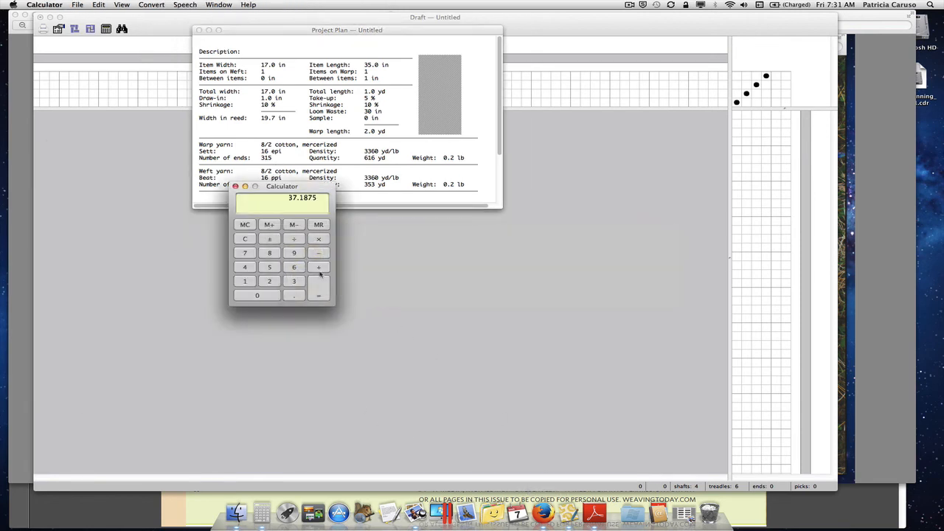
- Clear Calculator and divide the plan's 315 warp ends by 16 to confirm 19.6875
{"action": "left_click", "coordinate": [245, 239]}
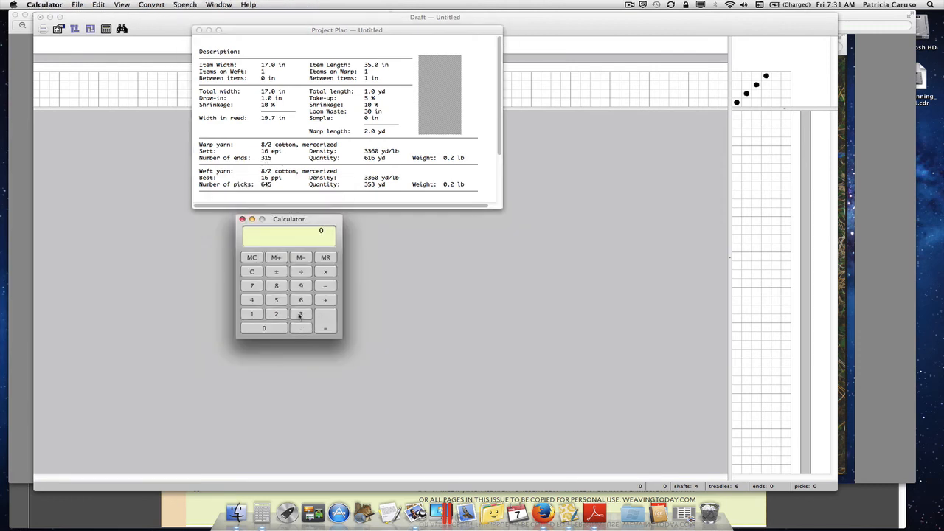
{"action": "left_click", "coordinate": [276, 300]}
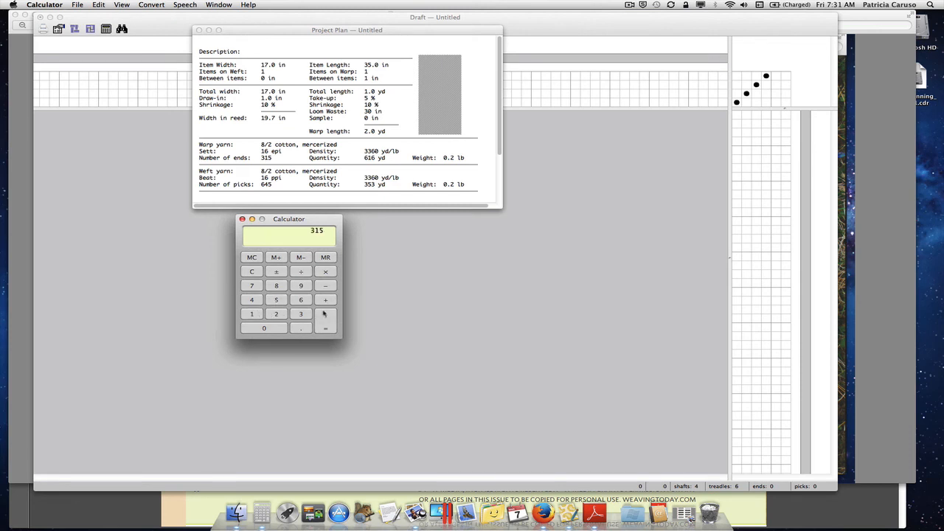
{"action": "left_click", "coordinate": [301, 271]}
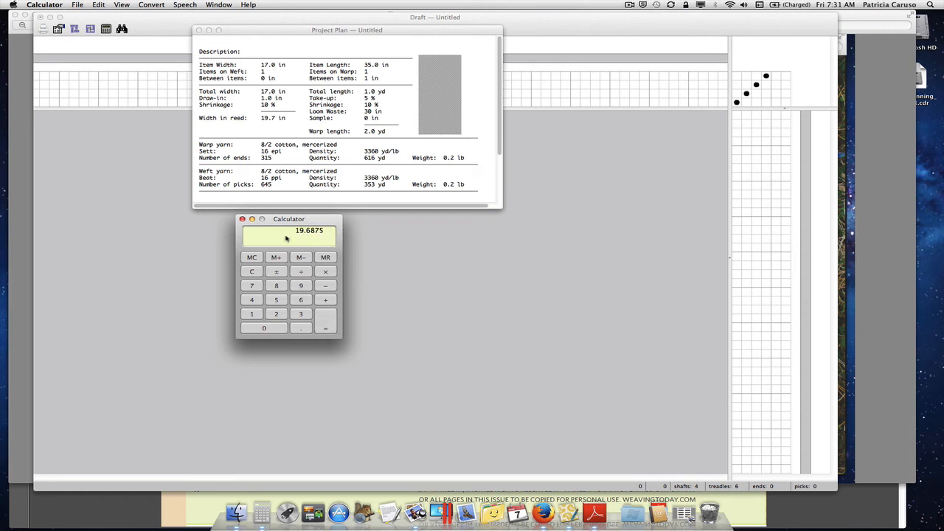
{"action": "mouse_move", "coordinate": [561, 188]}
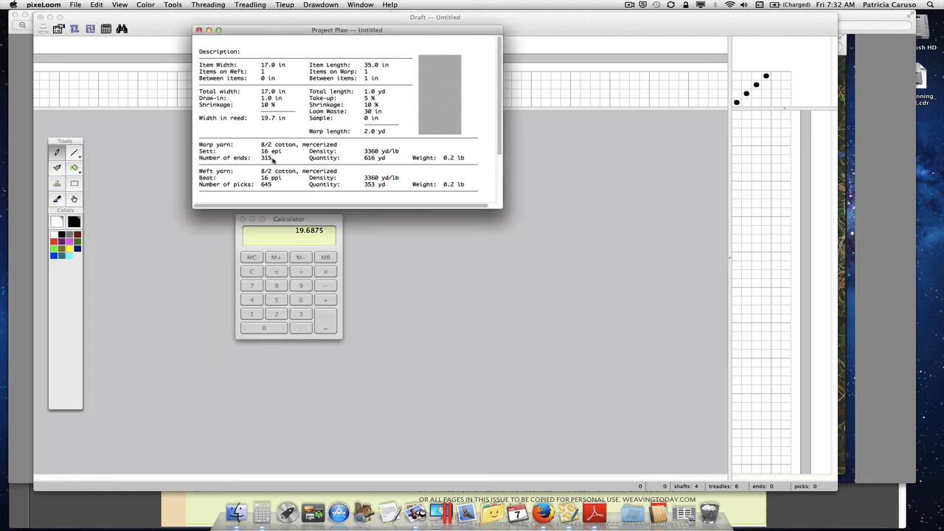
{"action": "mouse_move", "coordinate": [531, 254]}
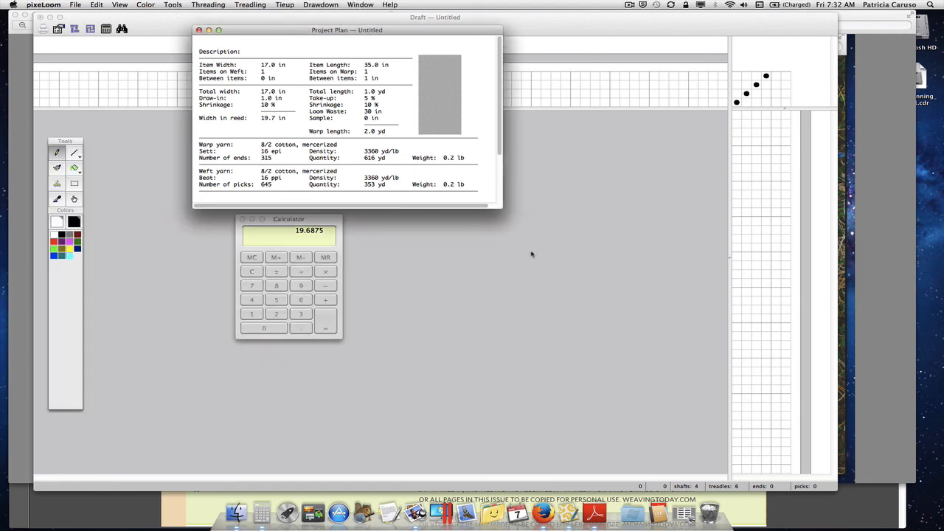
{"action": "mouse_move", "coordinate": [559, 260]}
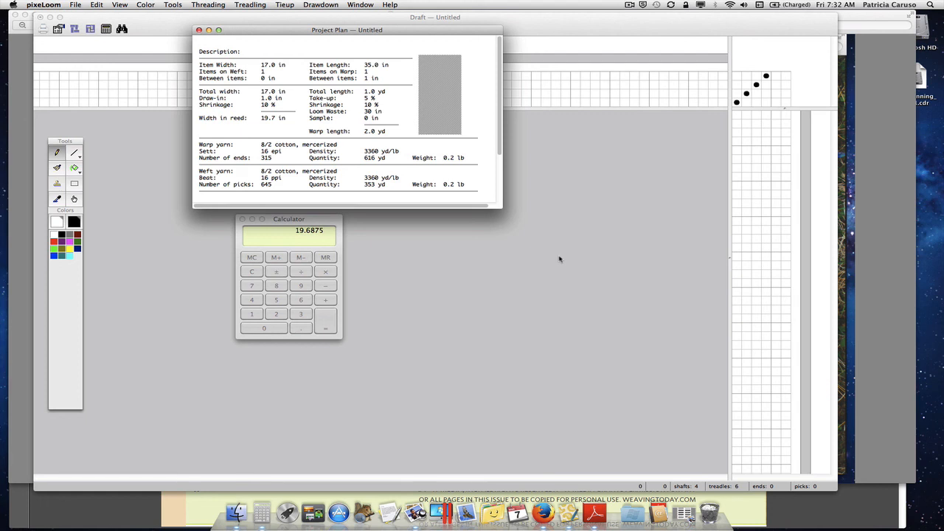